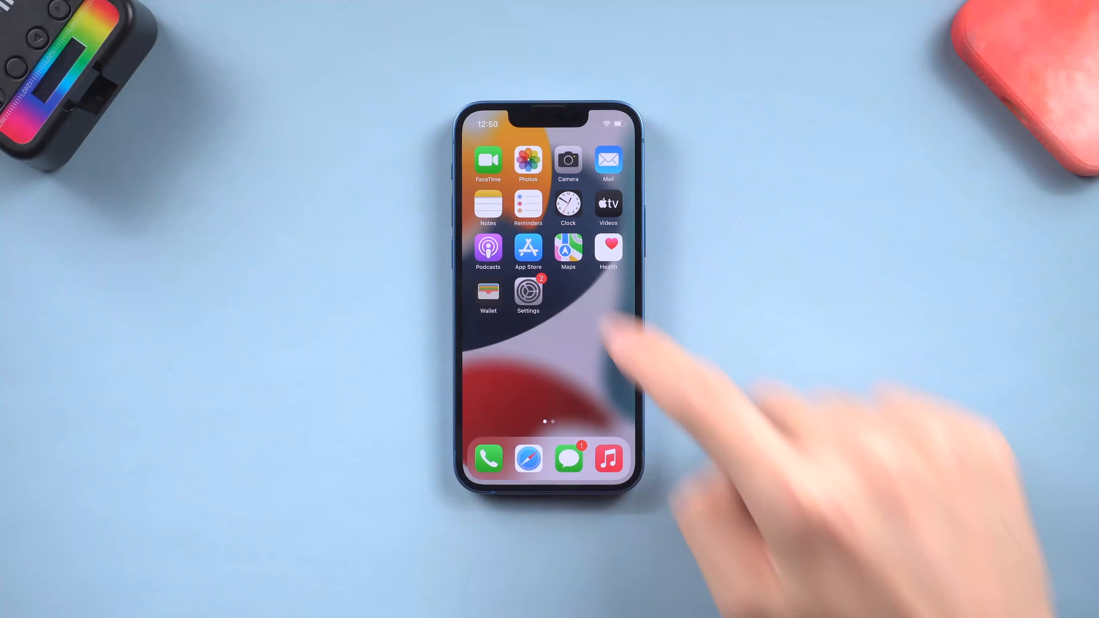
Check the phone is on iOS 15.6.1 in About, then try installing the downloaded iOS 16.0 update
click(527, 290)
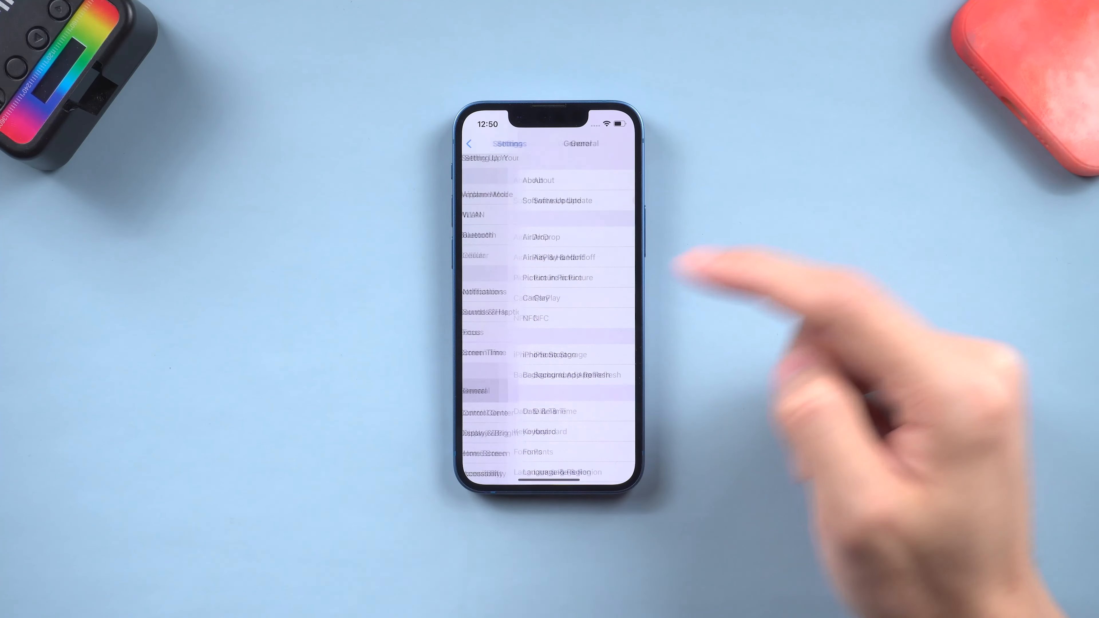
click(537, 179)
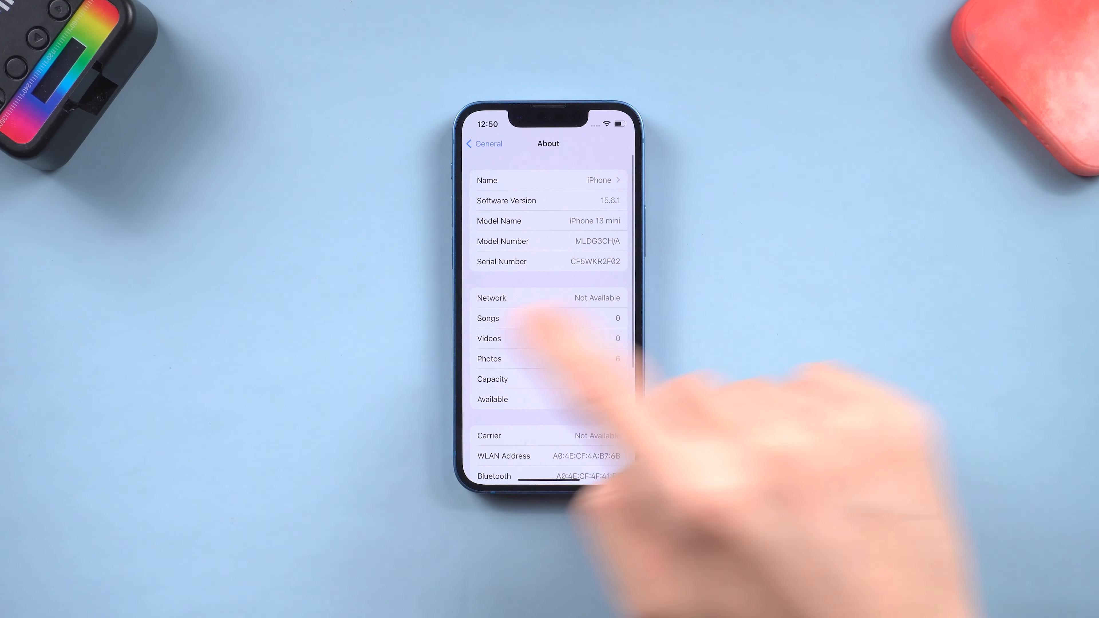
click(484, 144)
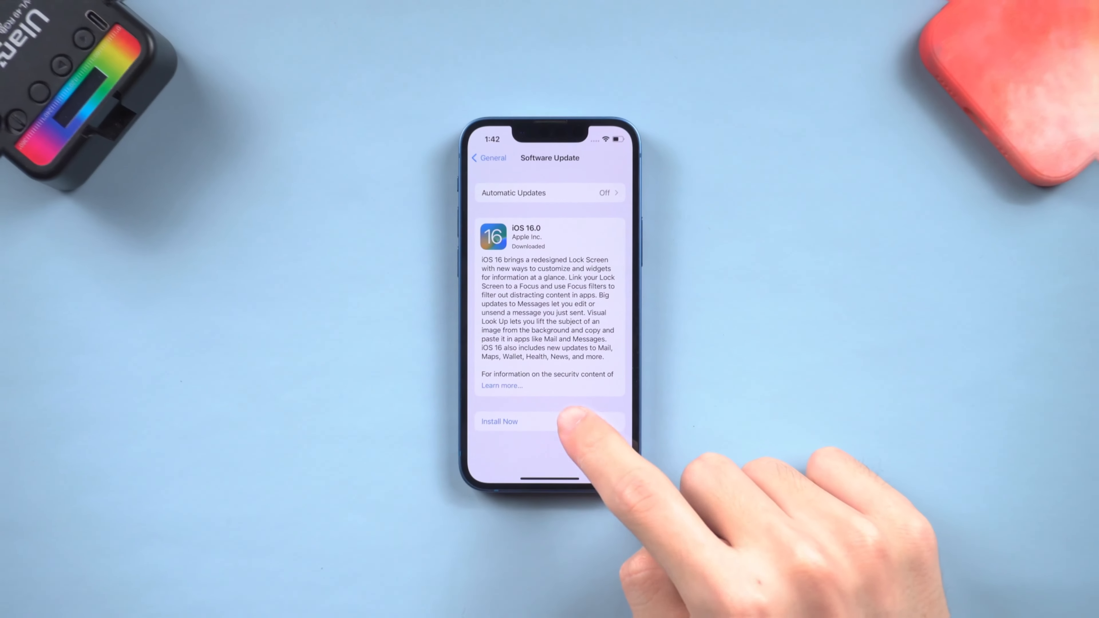
click(500, 421)
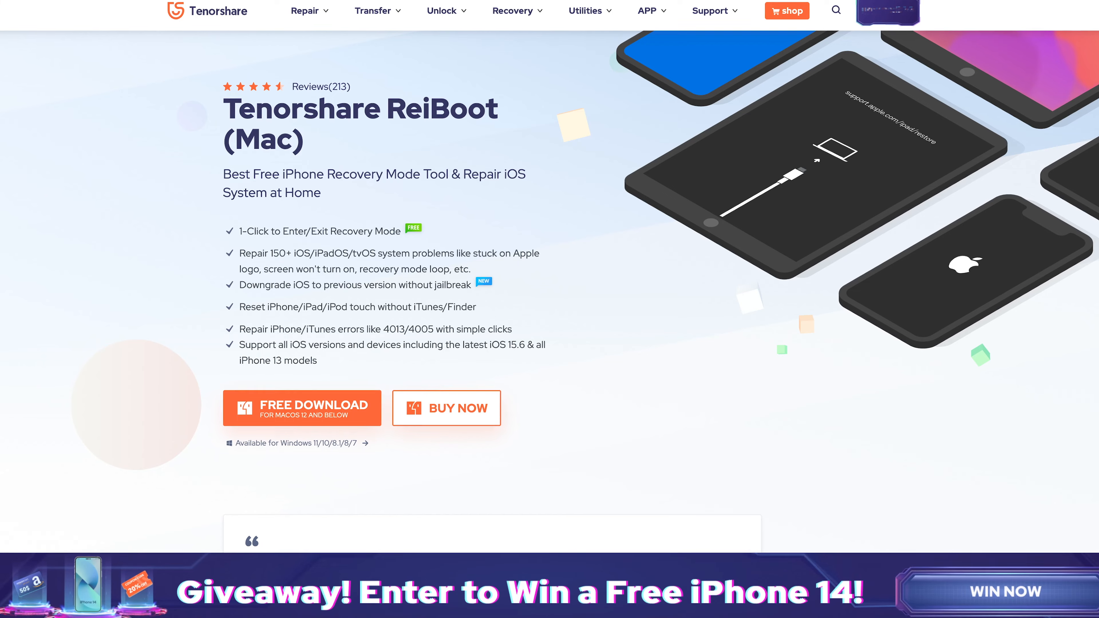
scroll(down, 3)
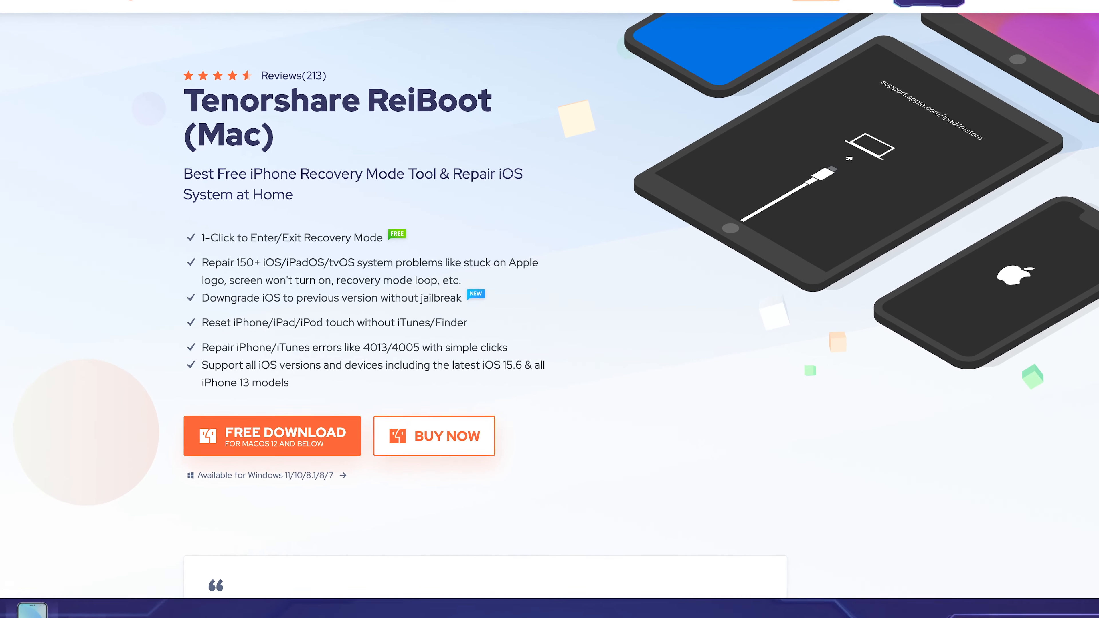
scroll(down, 3)
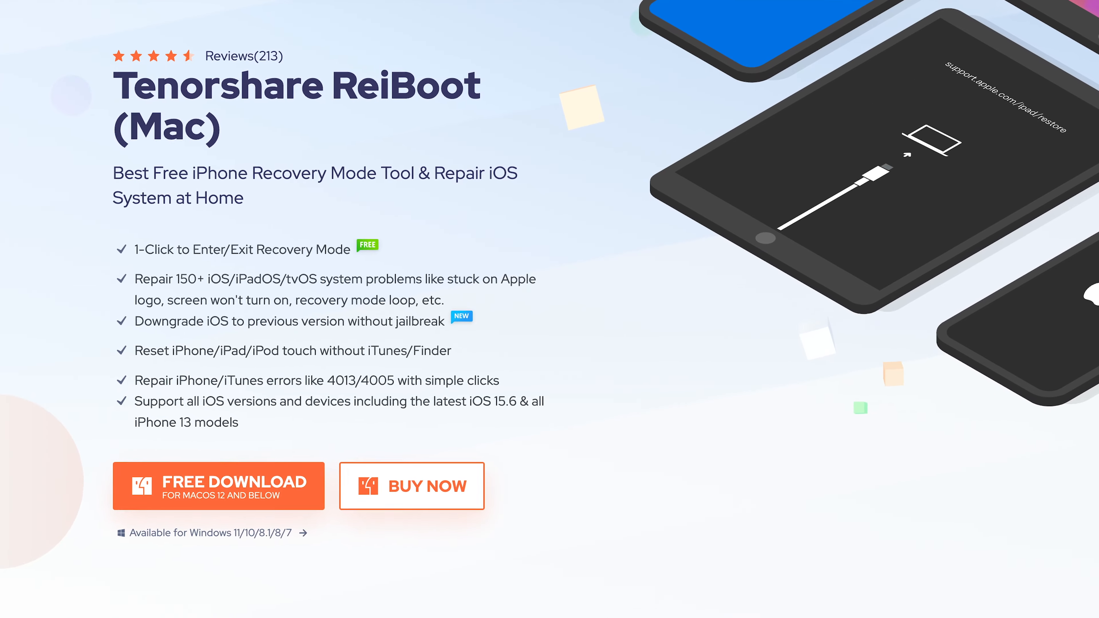
scroll(down, 3)
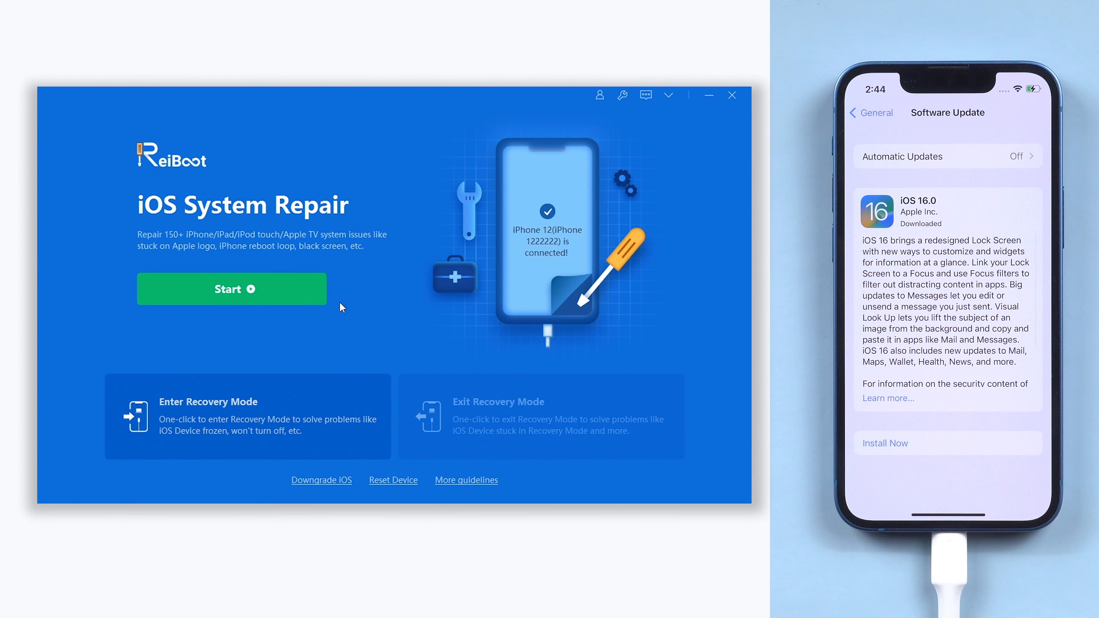
Choose Standard Repair (keeps data) and download the iOS 16.0 firmware for the iPhone 12
click(231, 289)
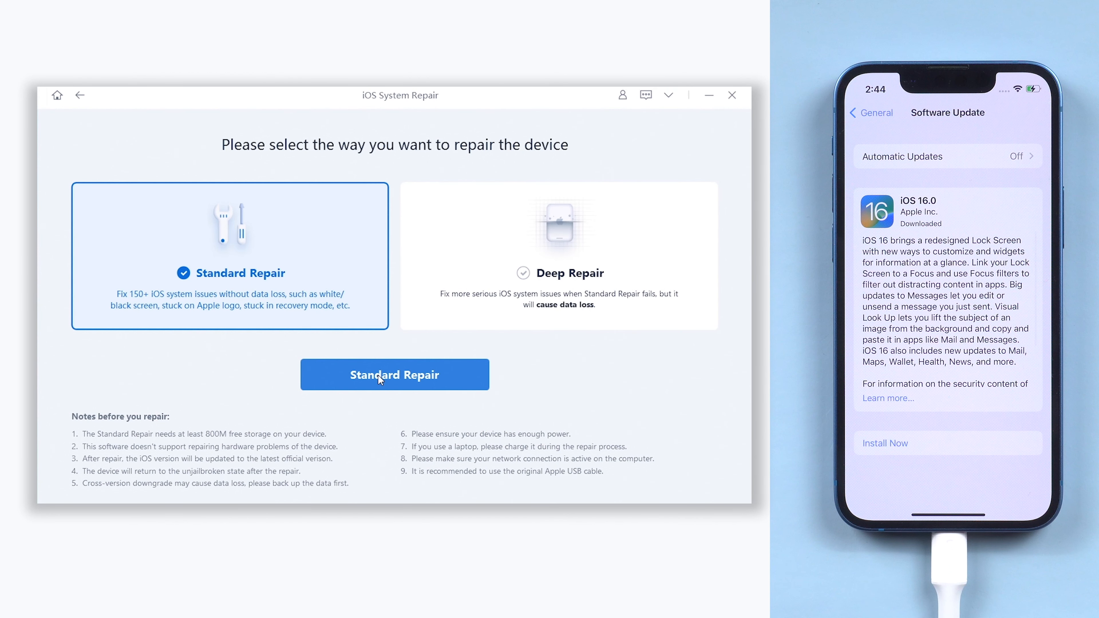
click(393, 374)
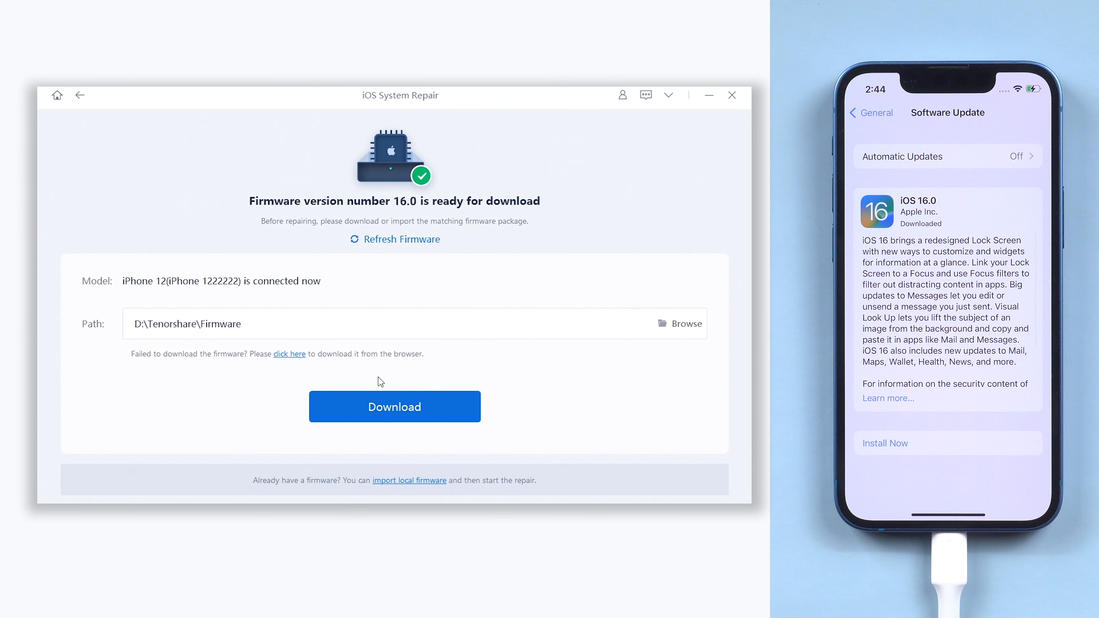
click(393, 406)
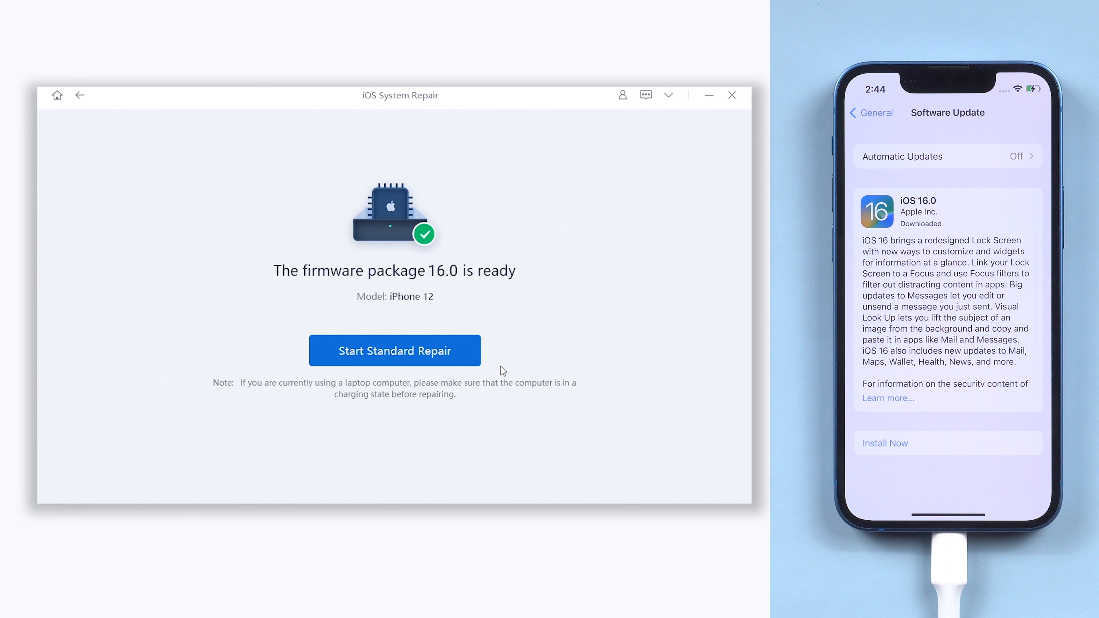
Run the standard repair, dismiss Software Update Complete, and confirm iOS 16.0 in Settings > General > About
click(394, 350)
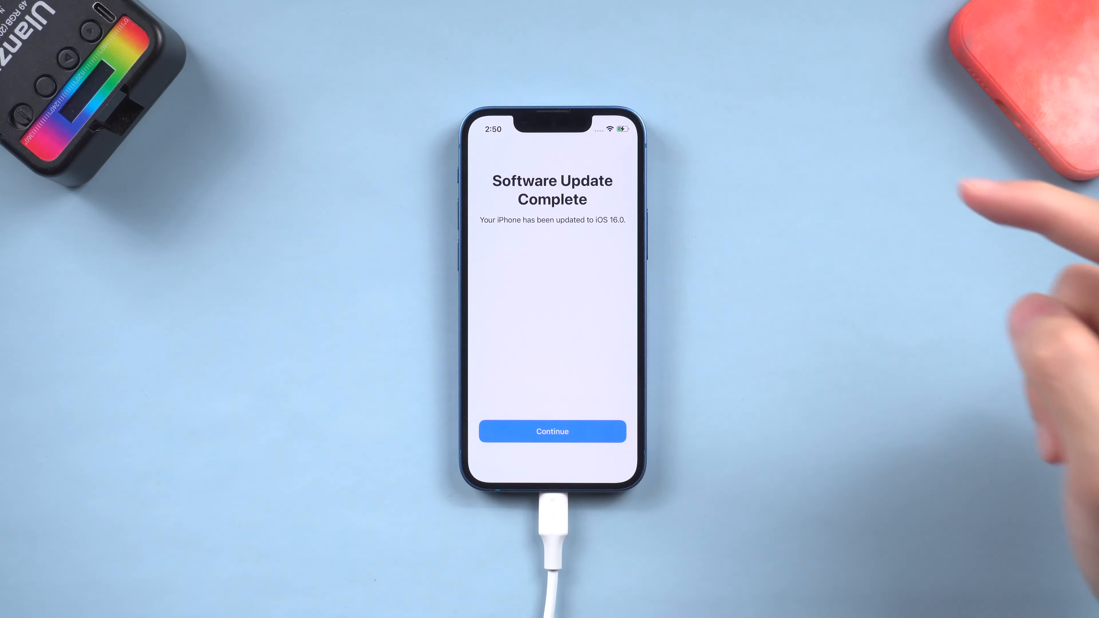
click(551, 431)
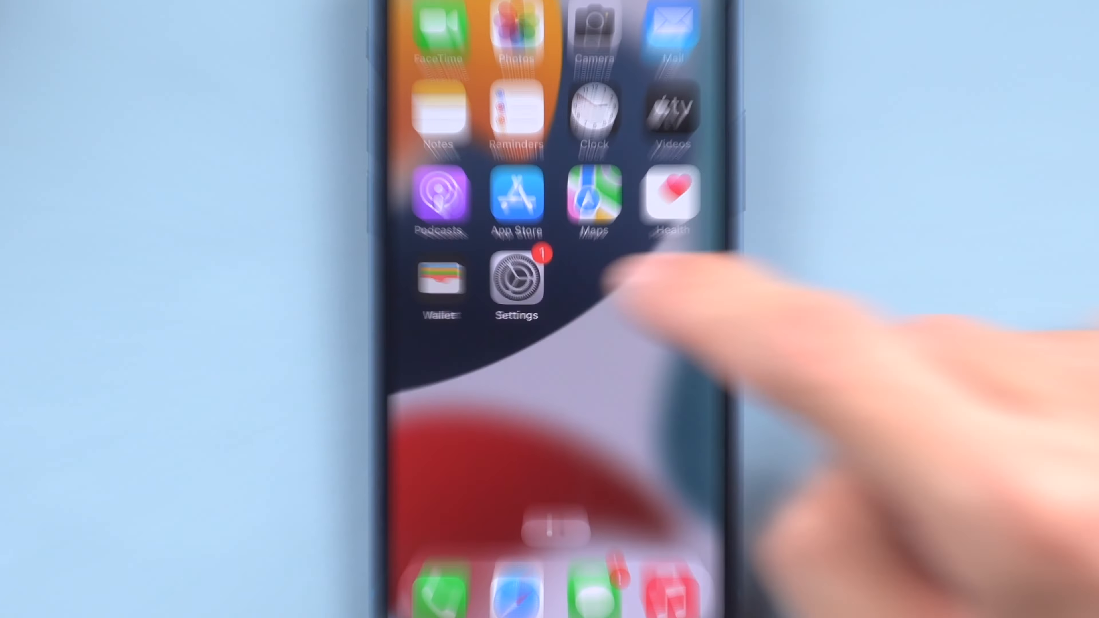
click(516, 281)
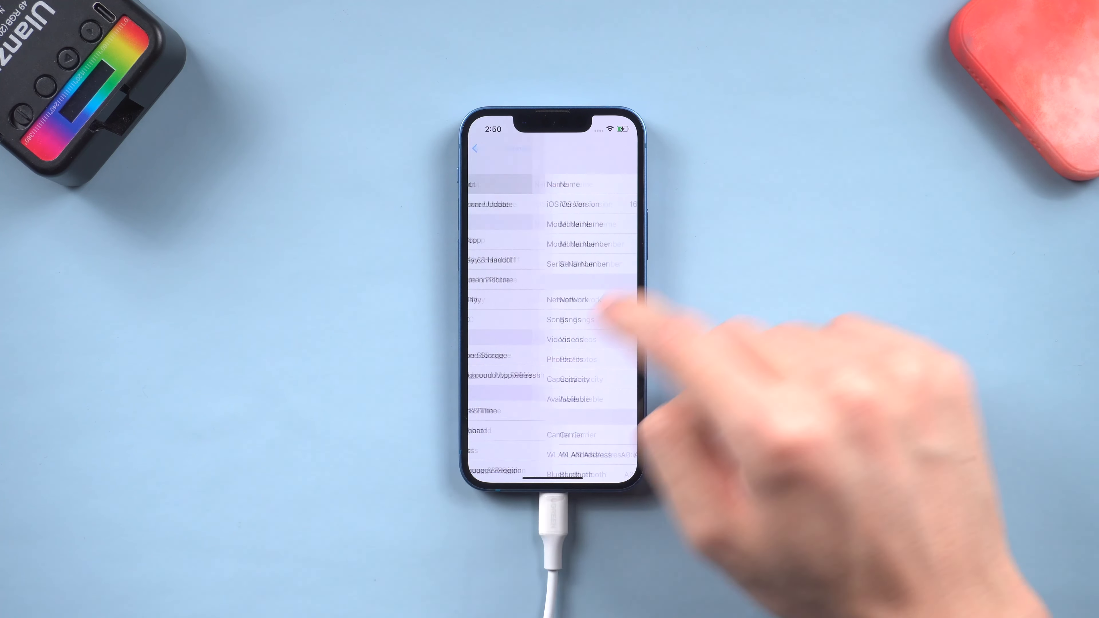
click(476, 149)
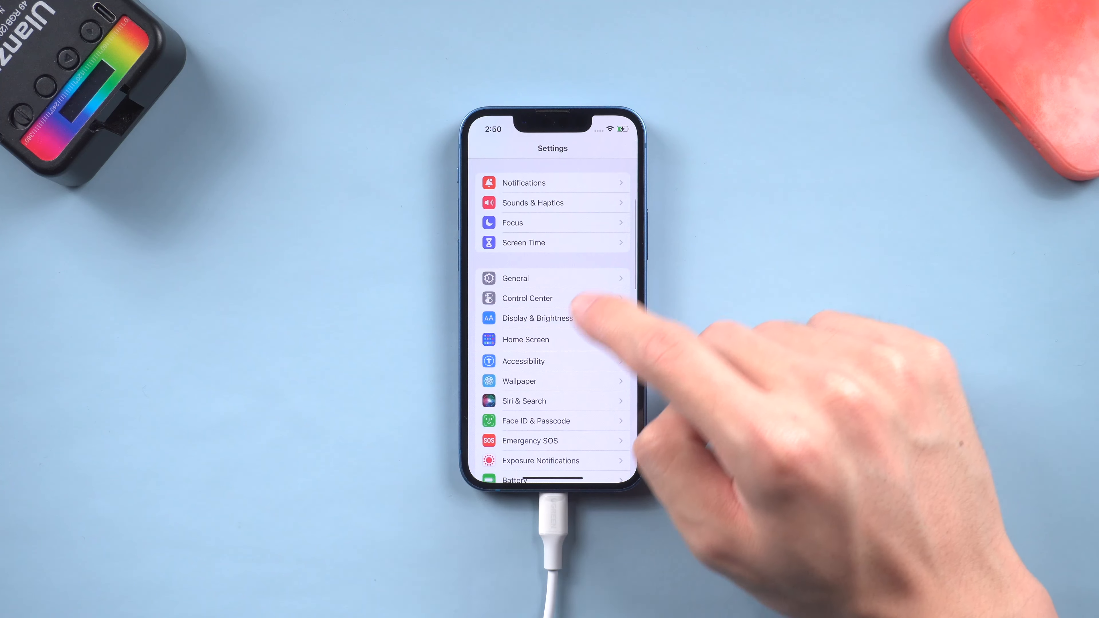
click(519, 381)
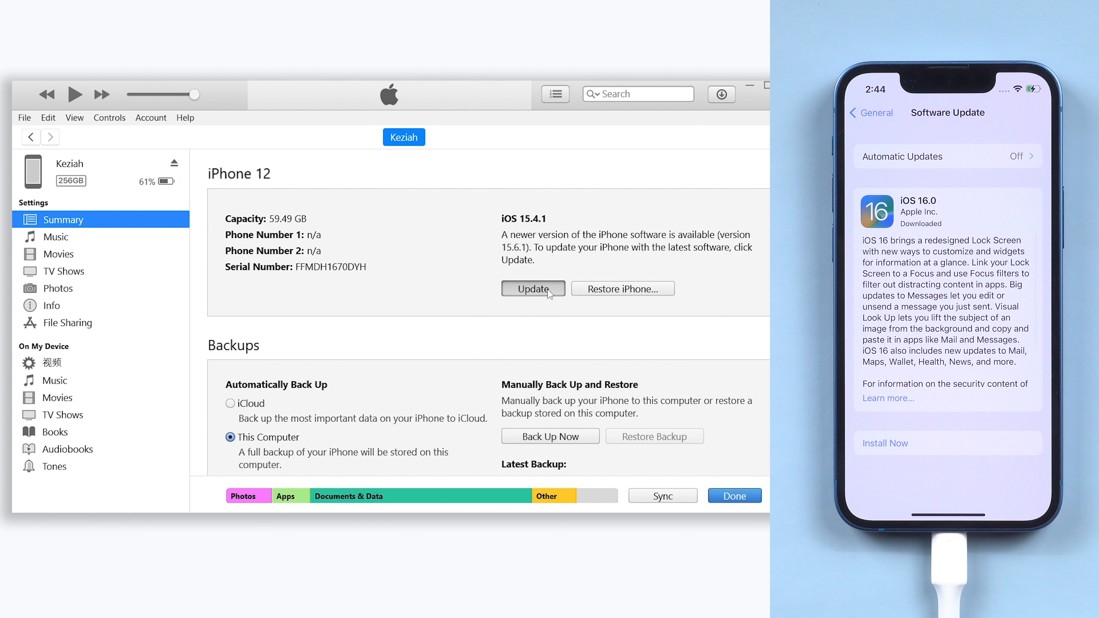
Confirm the iOS 16.0 update from the iPhone Summary and watch its progress in the Downloads list
click(533, 288)
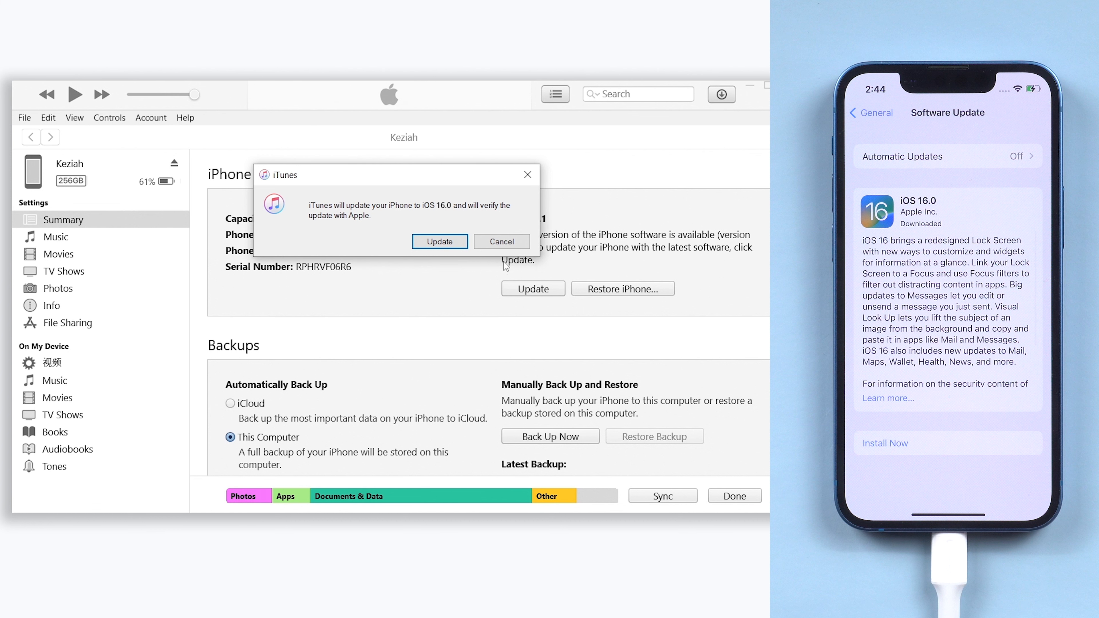
click(439, 241)
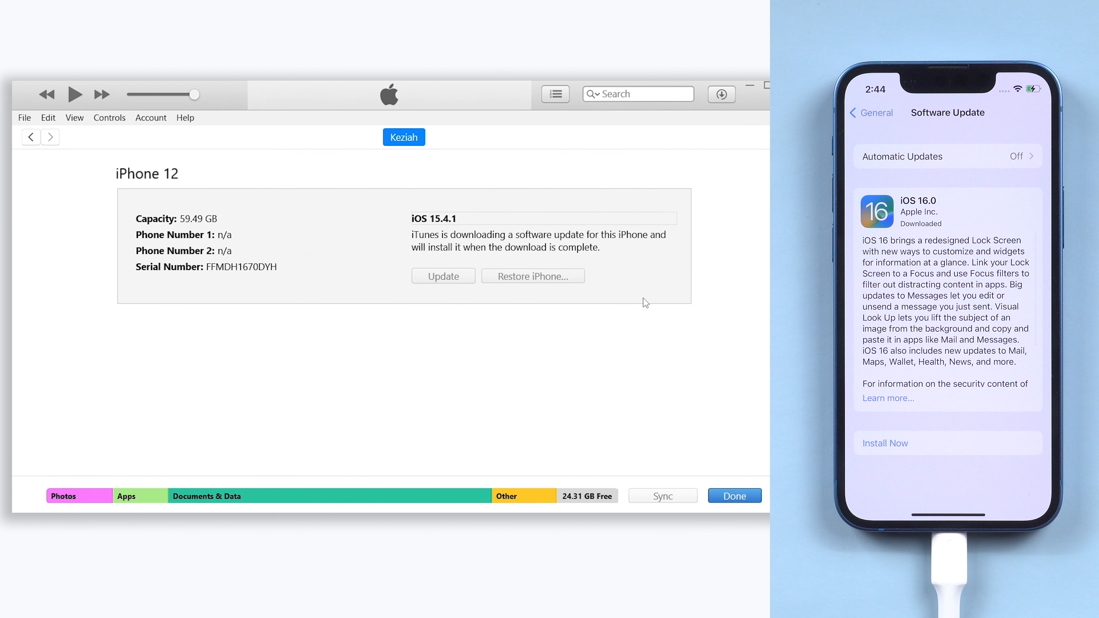
click(721, 94)
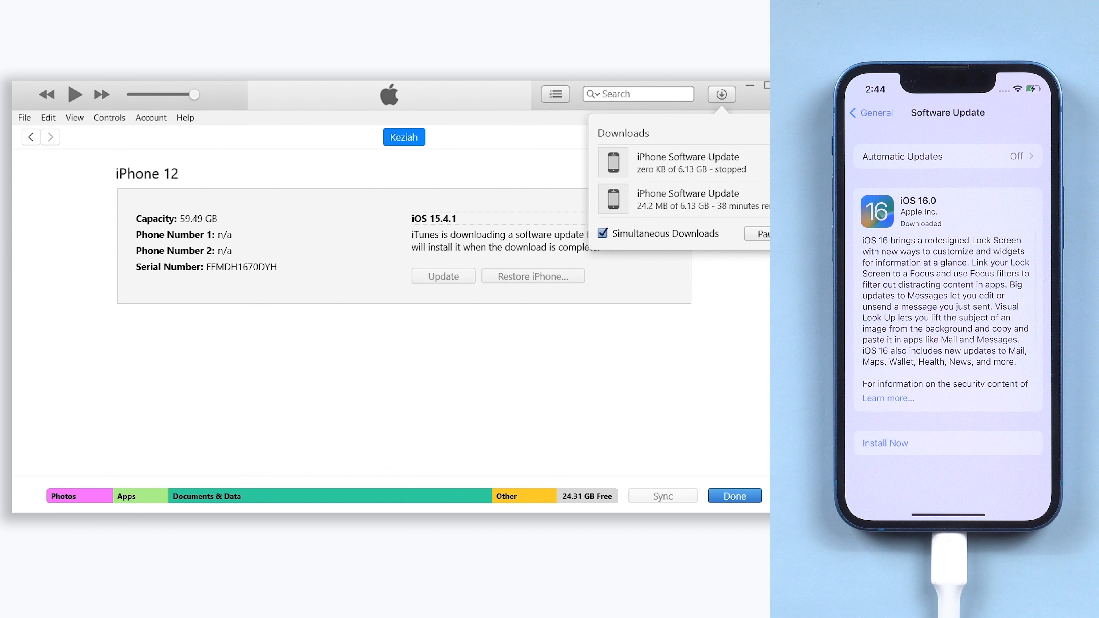
click(443, 275)
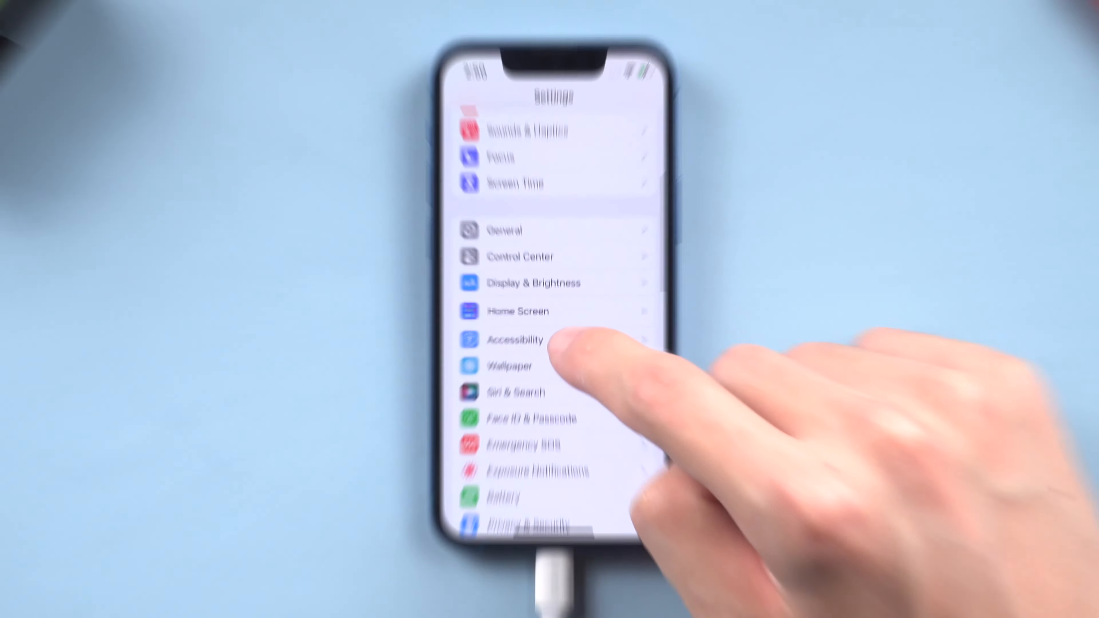
Add a new Lock Screen with the rainbow-striped Collections wallpaper and bring up Add Widgets
click(507, 366)
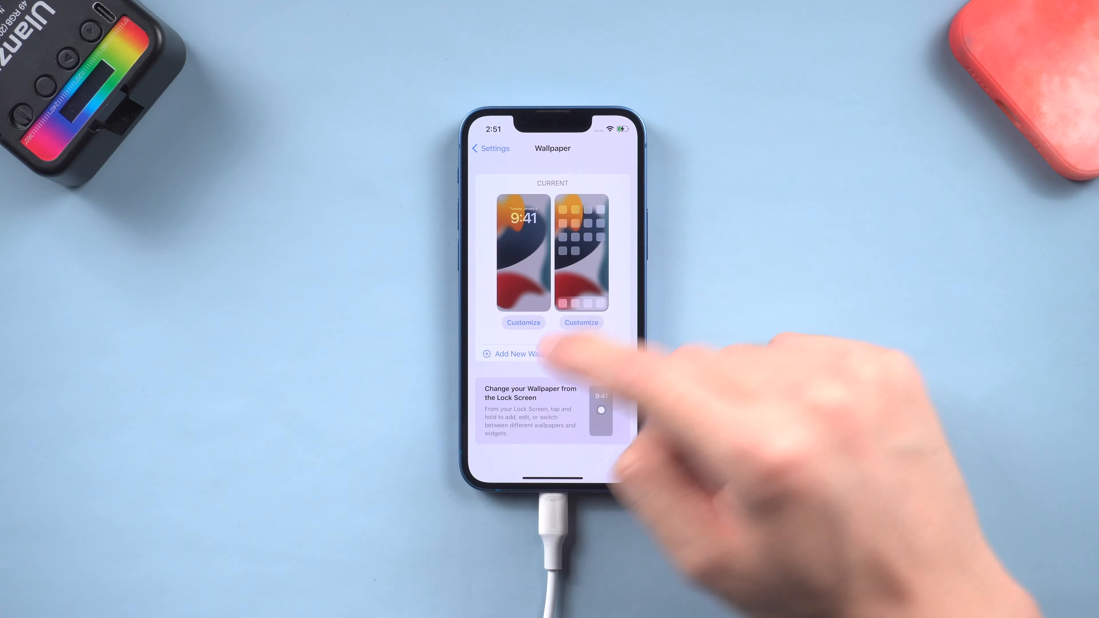
click(518, 353)
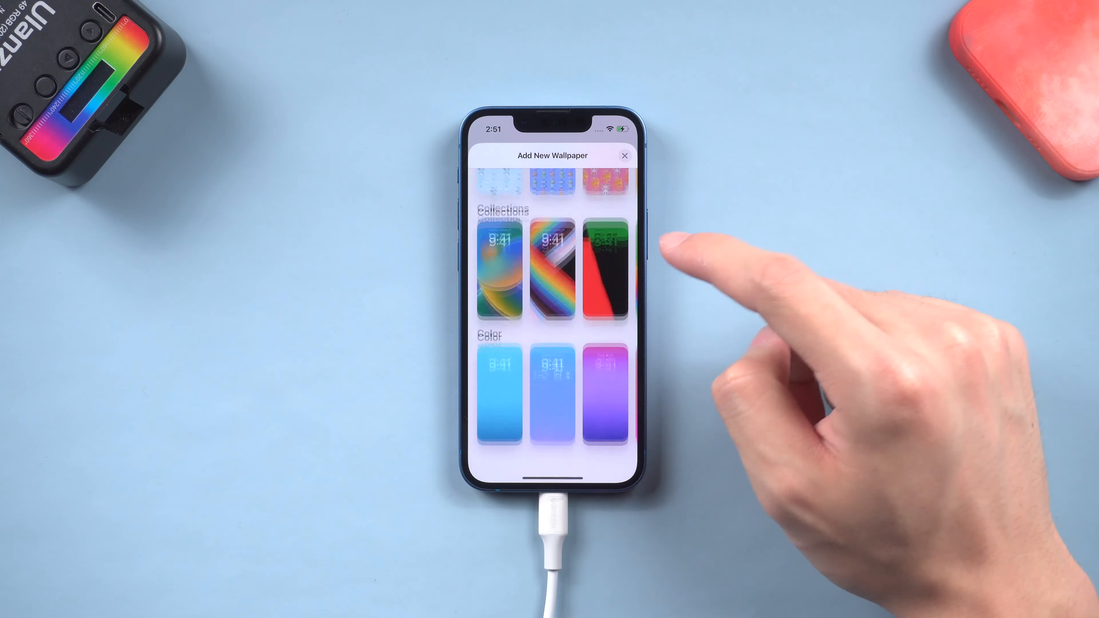
click(553, 272)
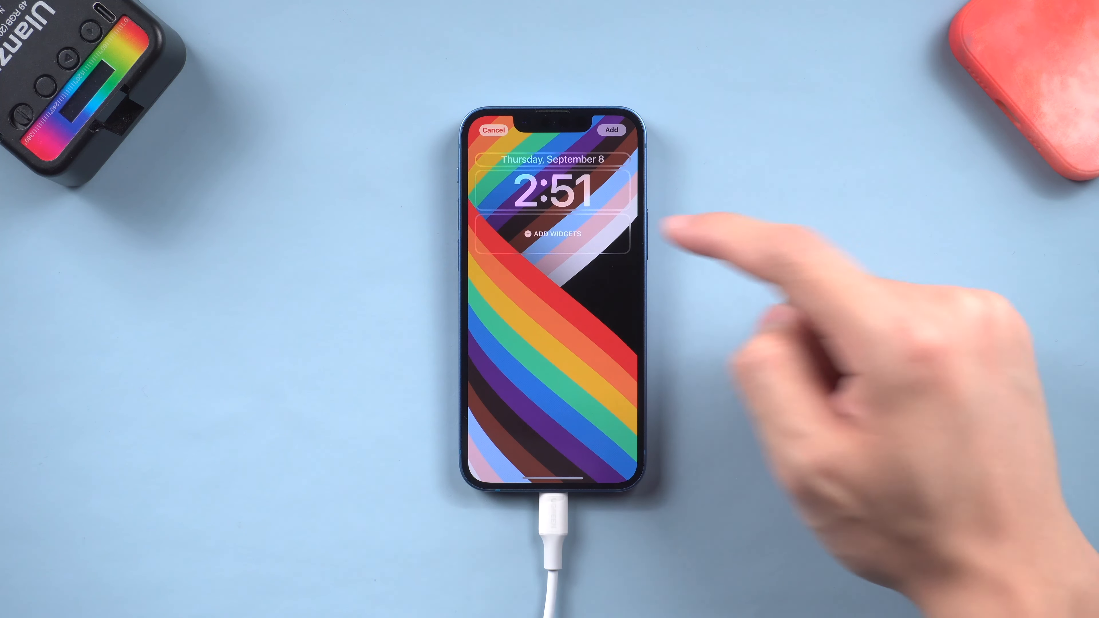
click(552, 234)
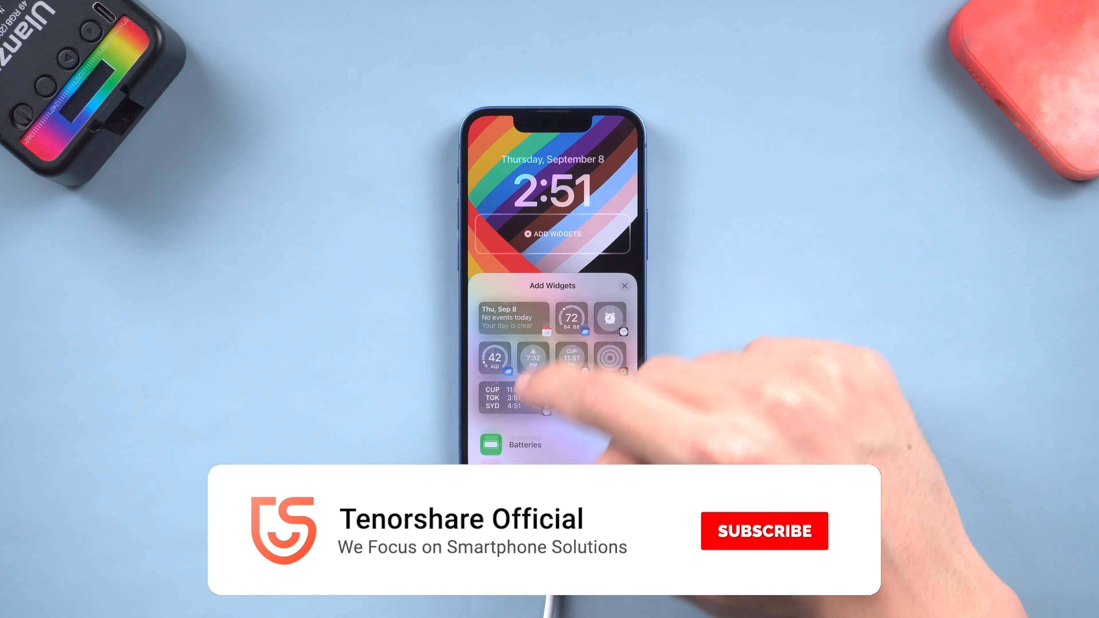